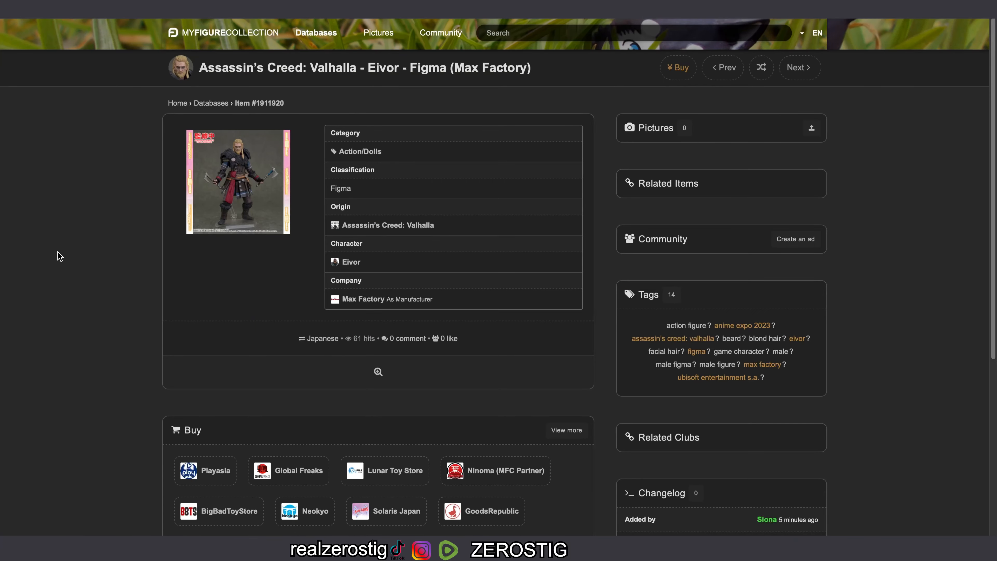
mouse_move(232, 158)
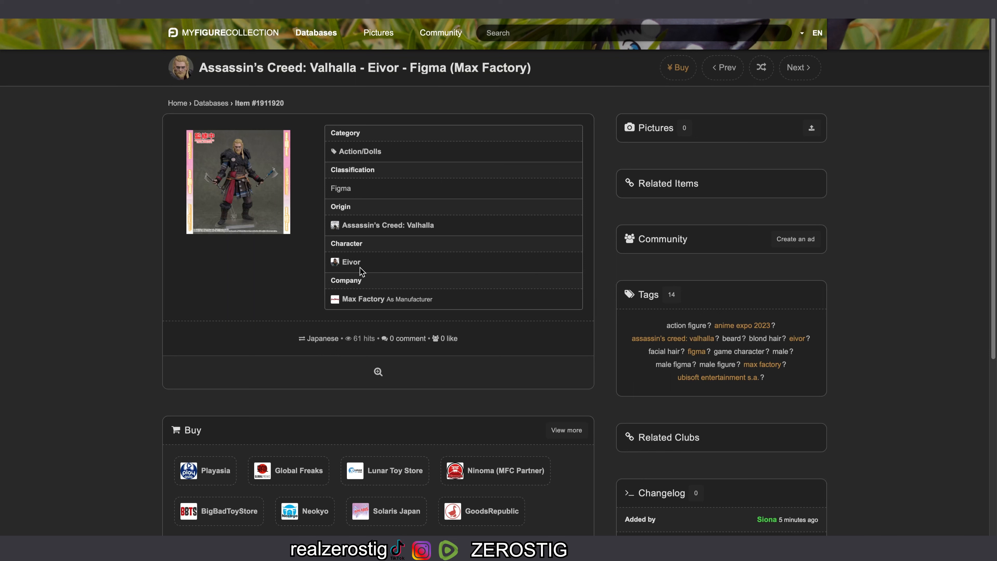
mouse_move(444, 236)
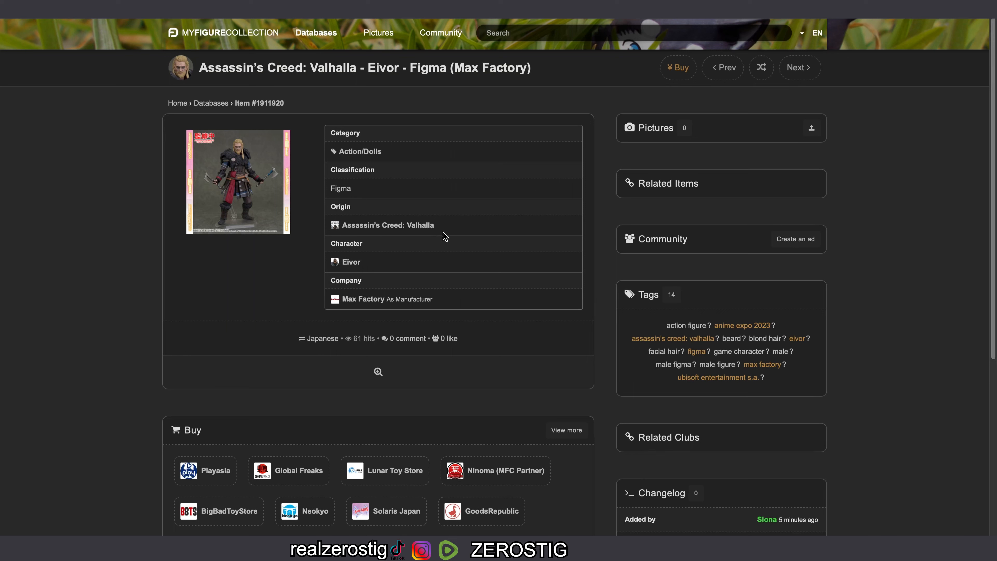
mouse_move(206, 188)
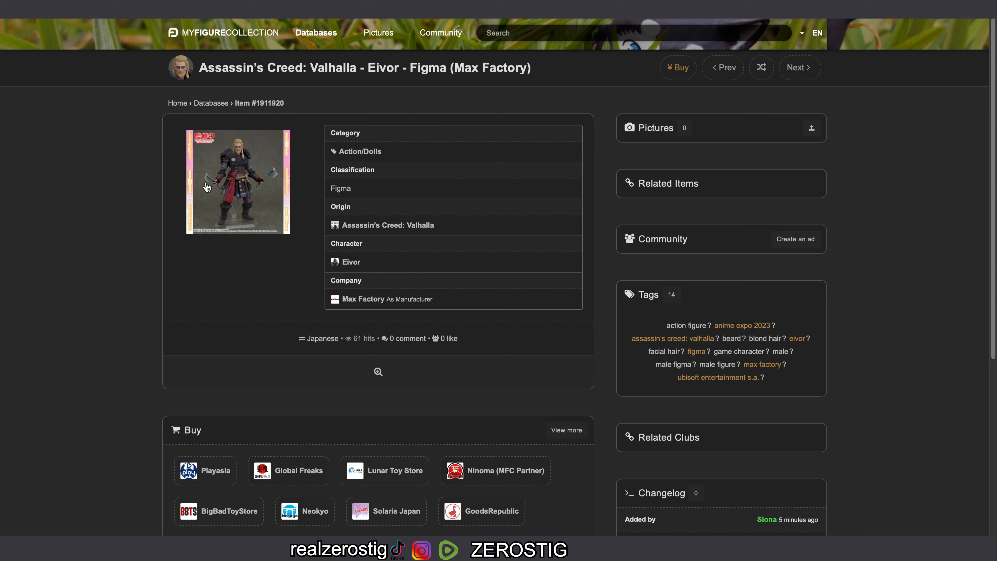
mouse_move(238, 185)
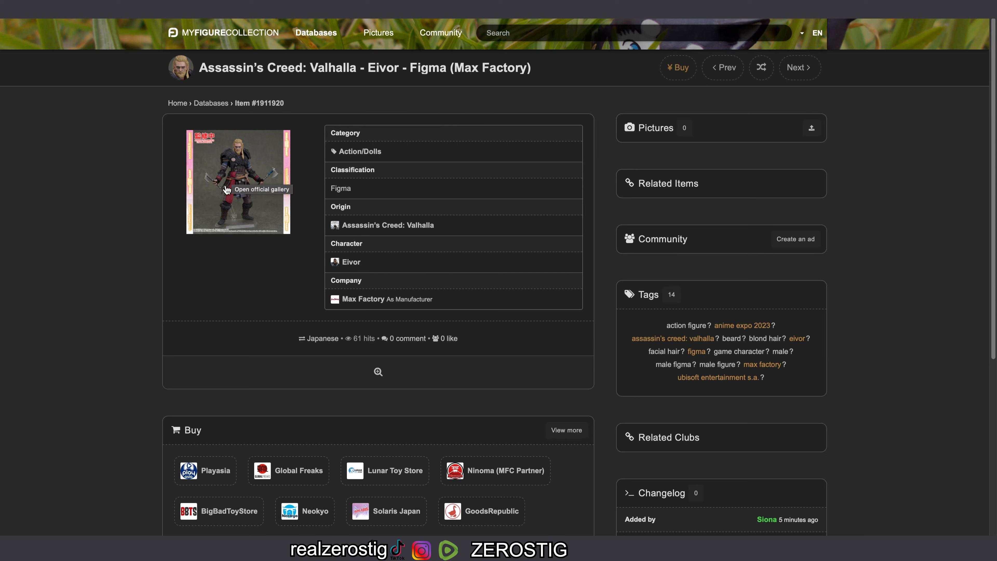
Step: View the Eivor figure's official gallery image enlarged, then close it to return to the item page
click(238, 181)
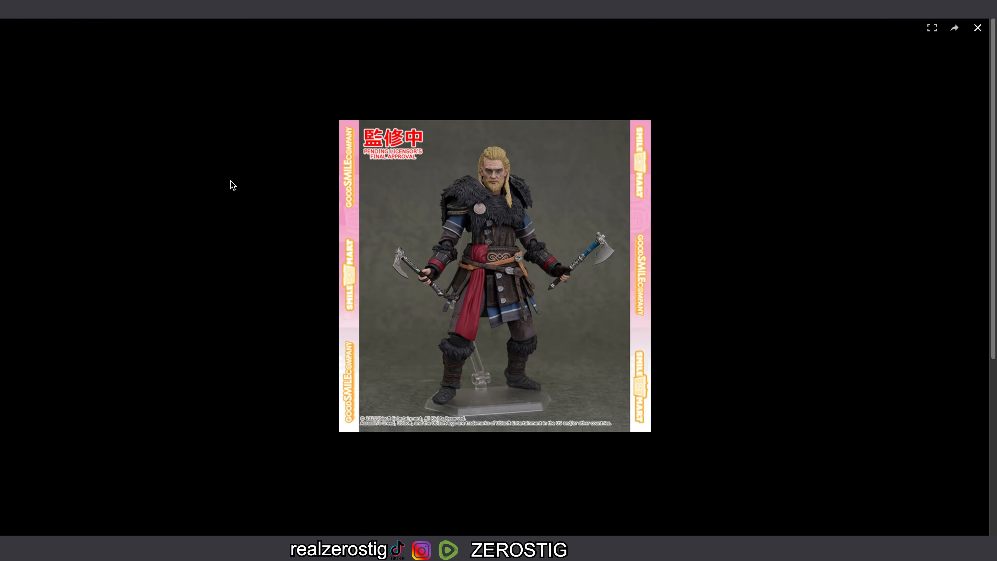
mouse_move(423, 165)
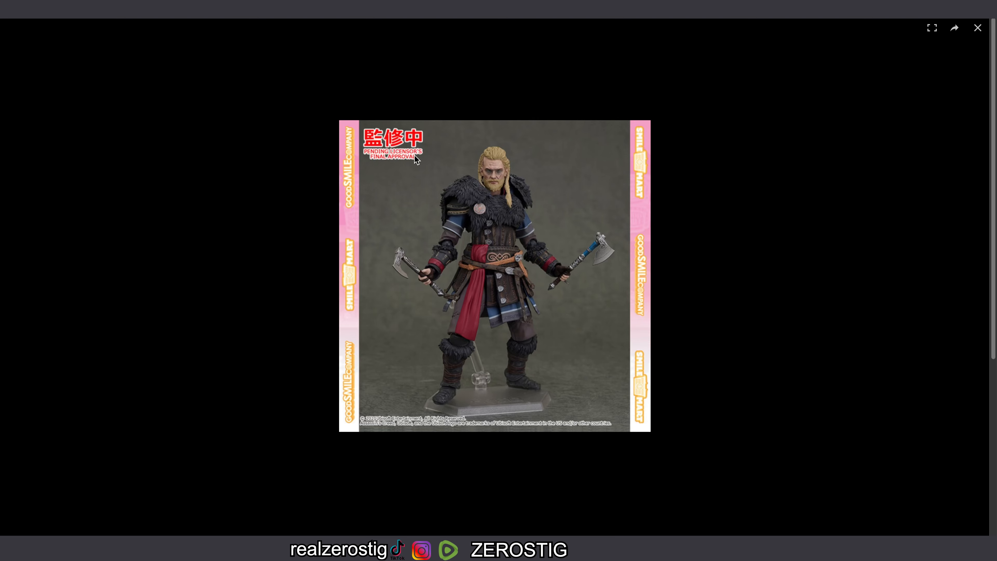
mouse_move(400, 167)
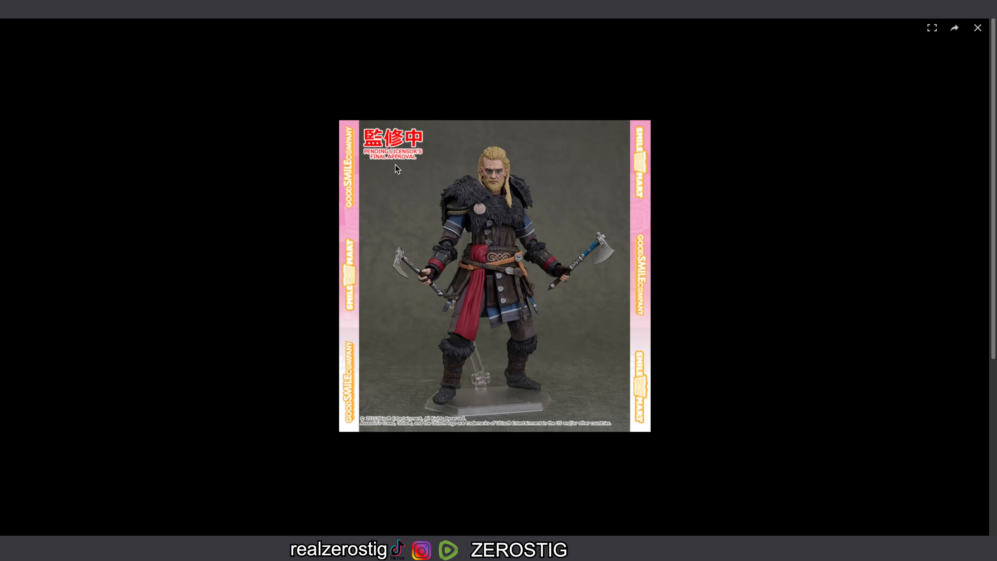
mouse_move(517, 158)
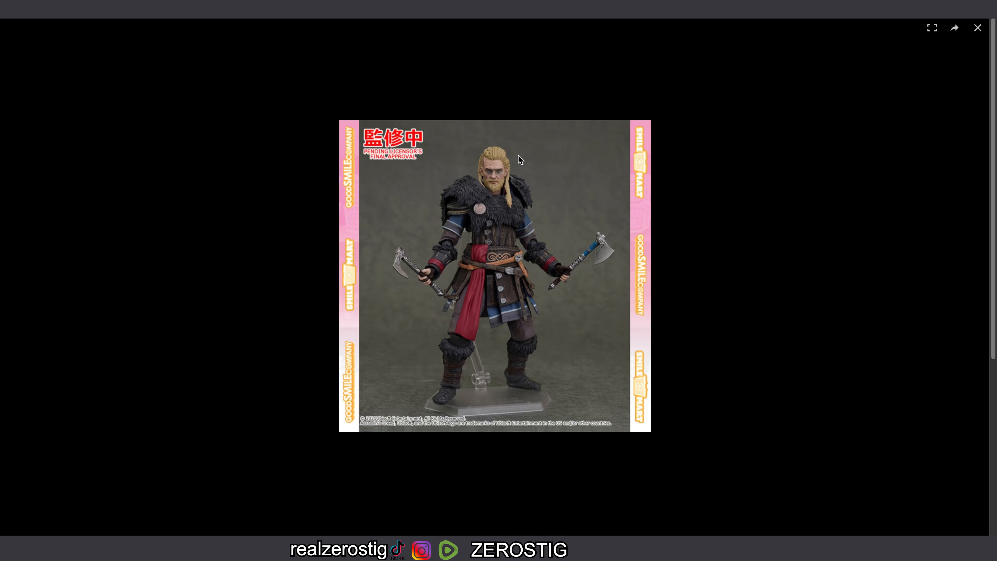
mouse_move(504, 184)
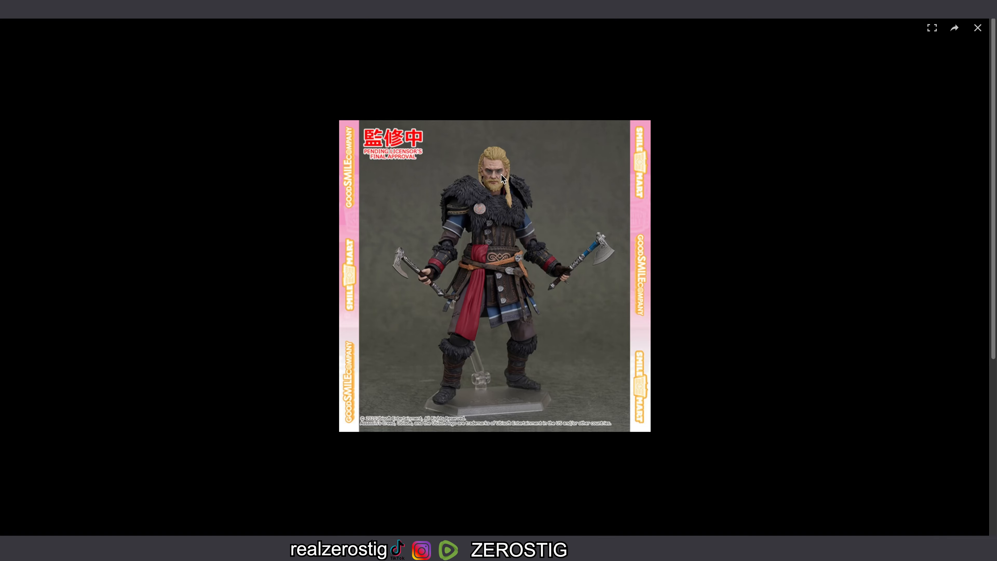
mouse_move(496, 157)
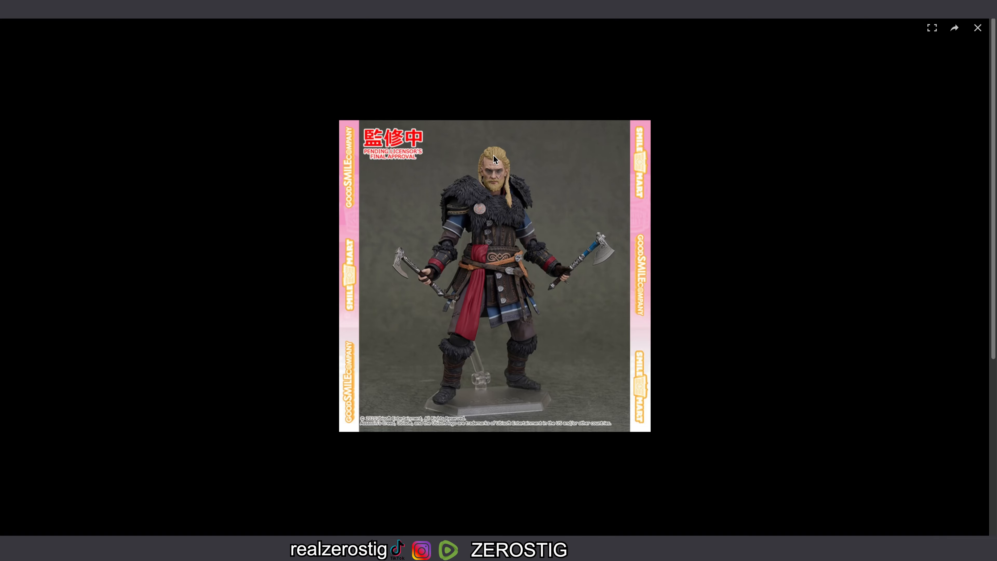
mouse_move(515, 195)
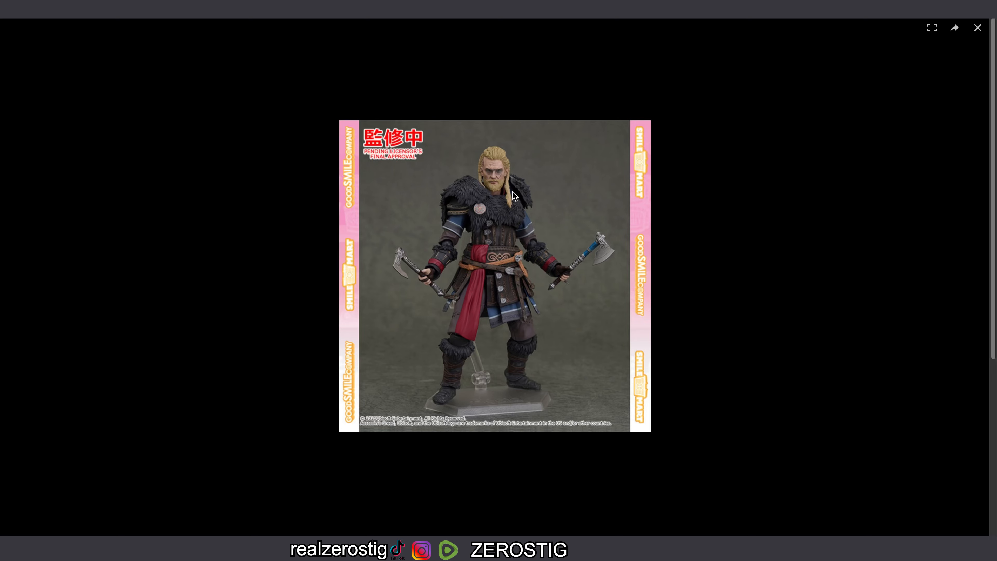
mouse_move(508, 176)
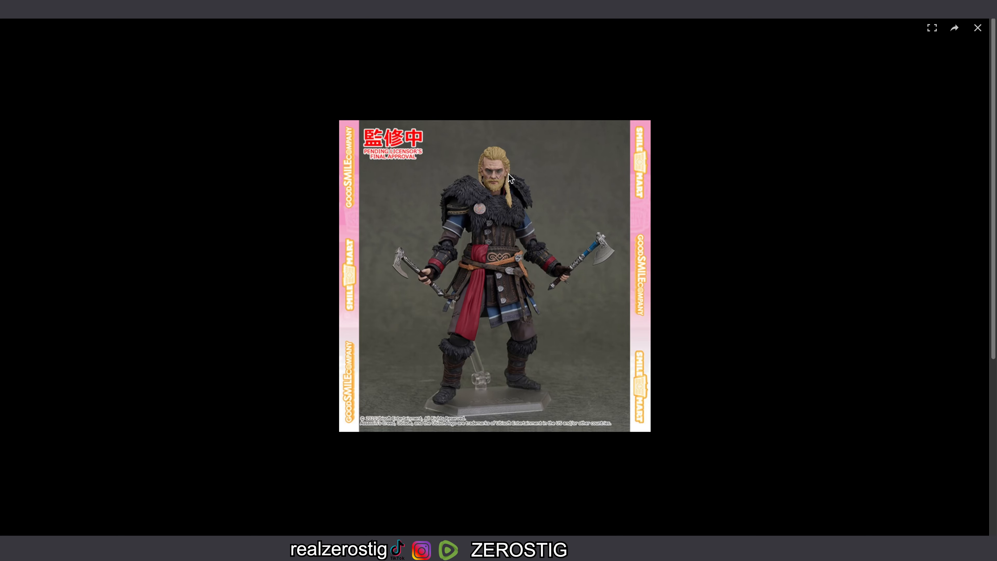
mouse_move(487, 164)
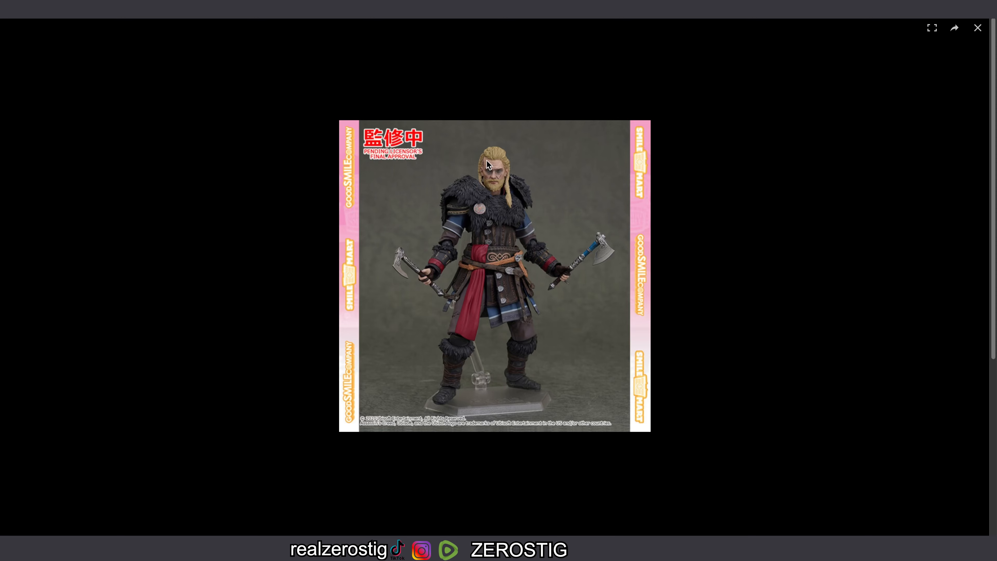
mouse_move(484, 191)
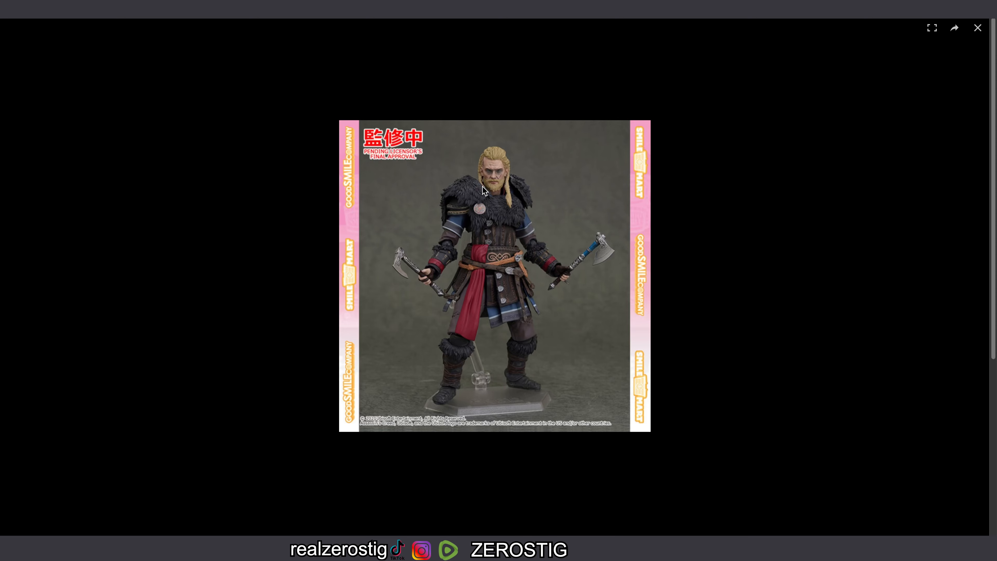
mouse_move(512, 192)
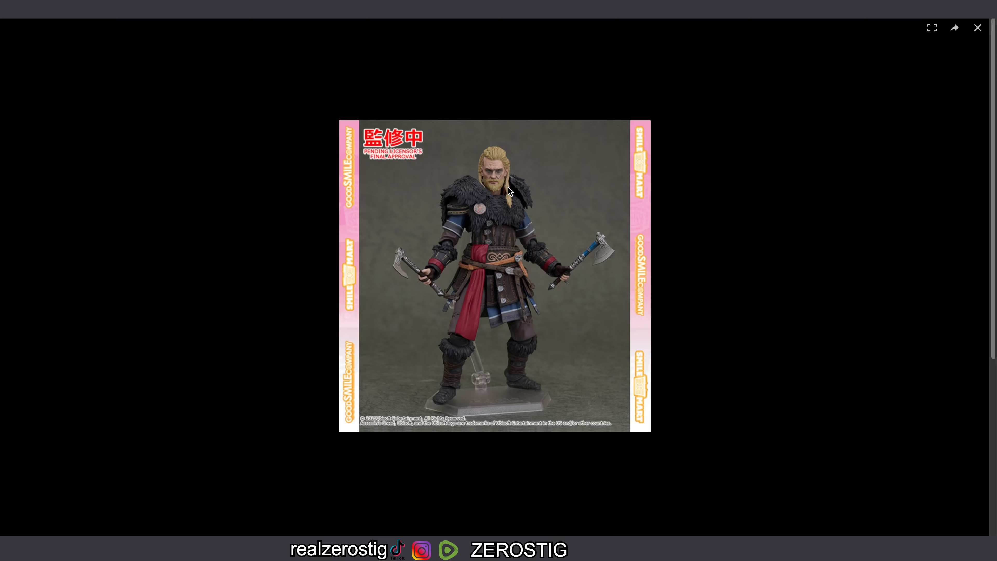
mouse_move(502, 184)
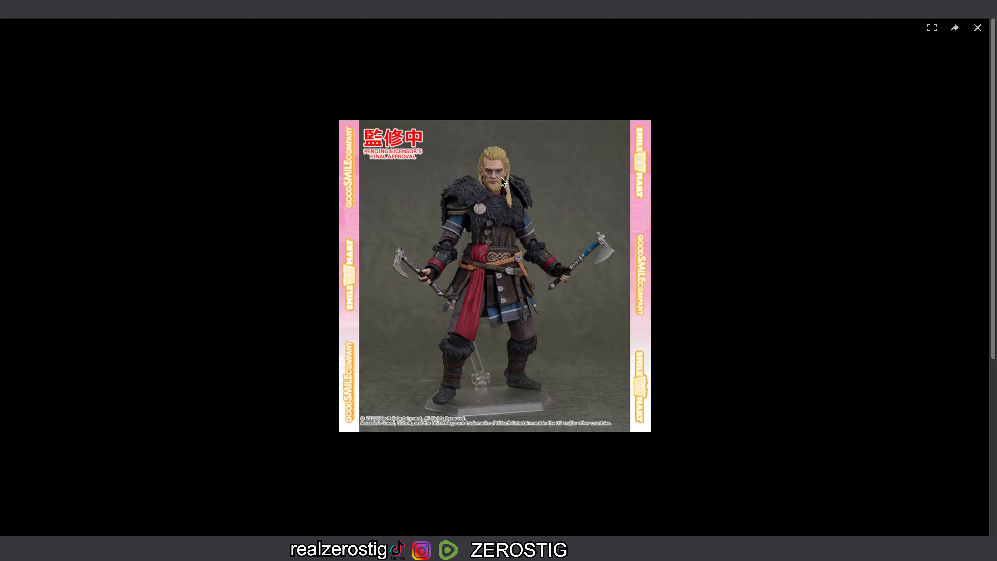
mouse_move(472, 186)
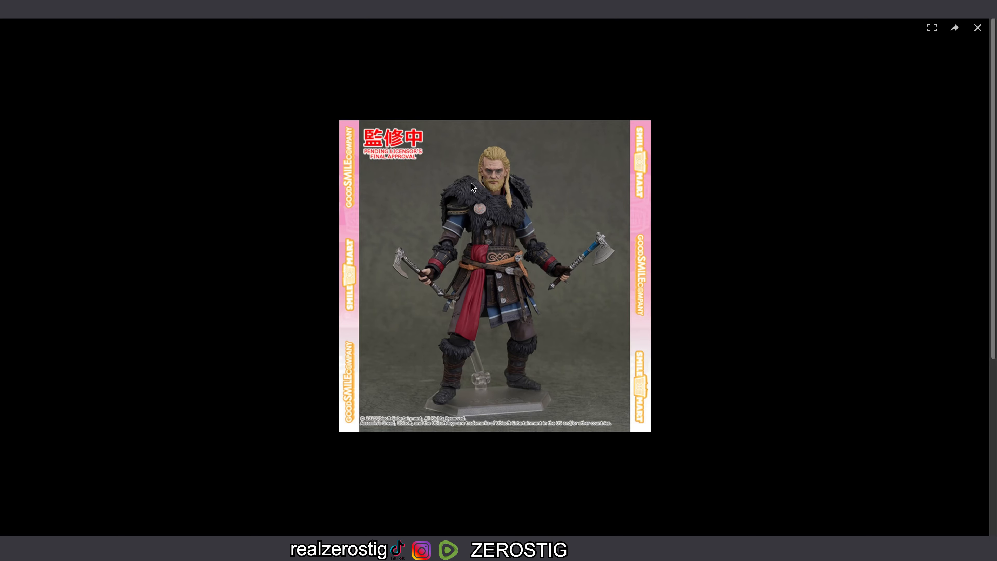
mouse_move(462, 199)
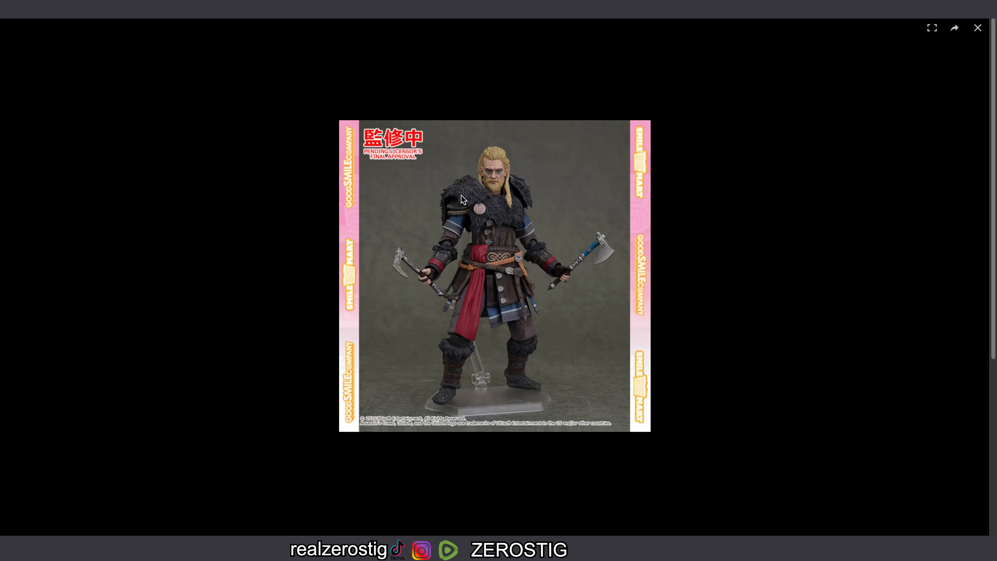
mouse_move(490, 213)
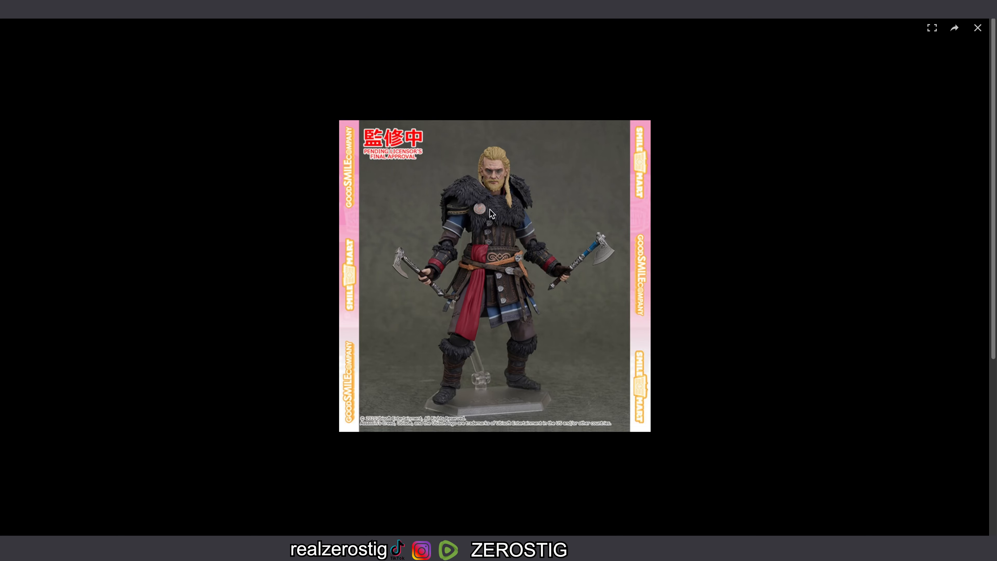
mouse_move(500, 258)
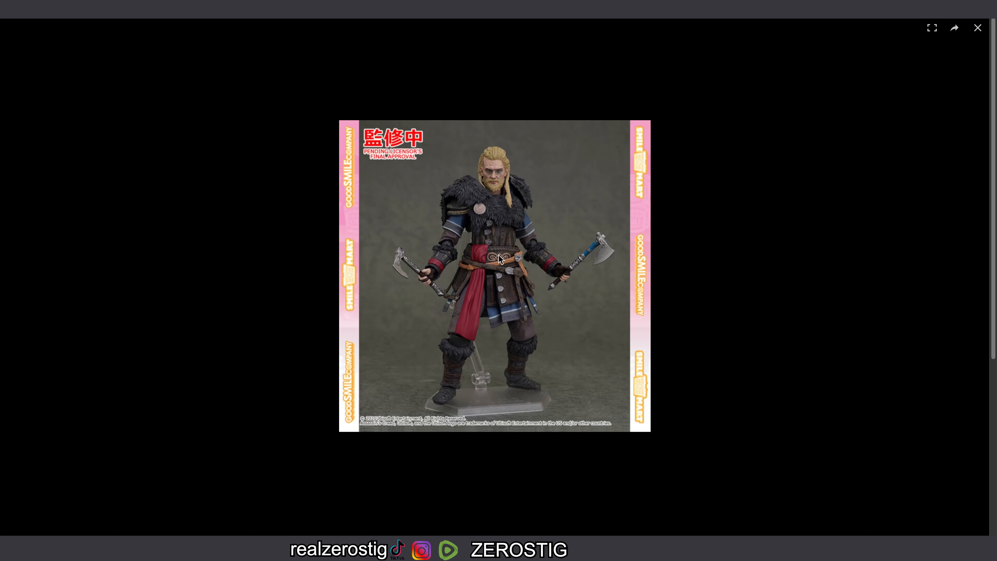
mouse_move(464, 359)
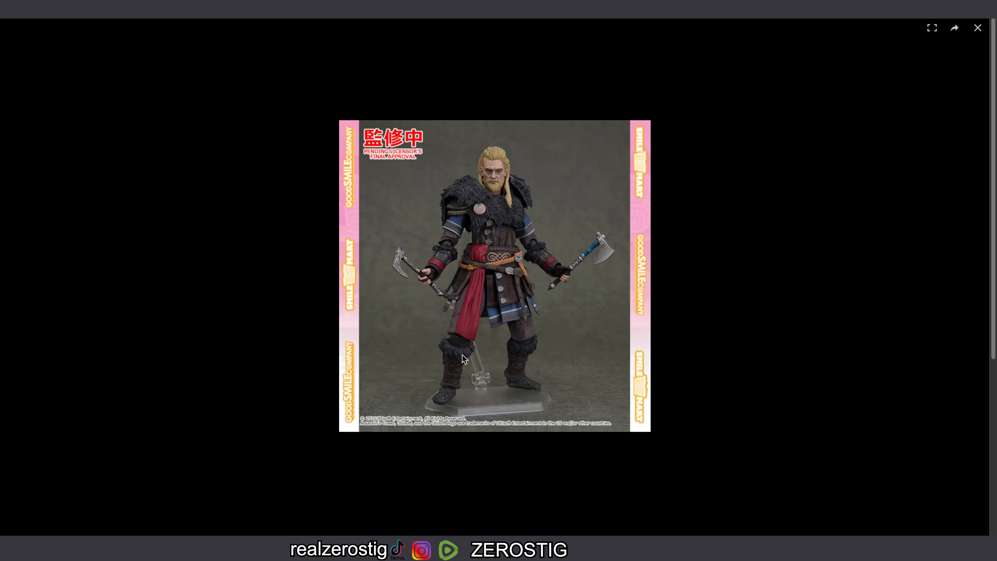
mouse_move(496, 289)
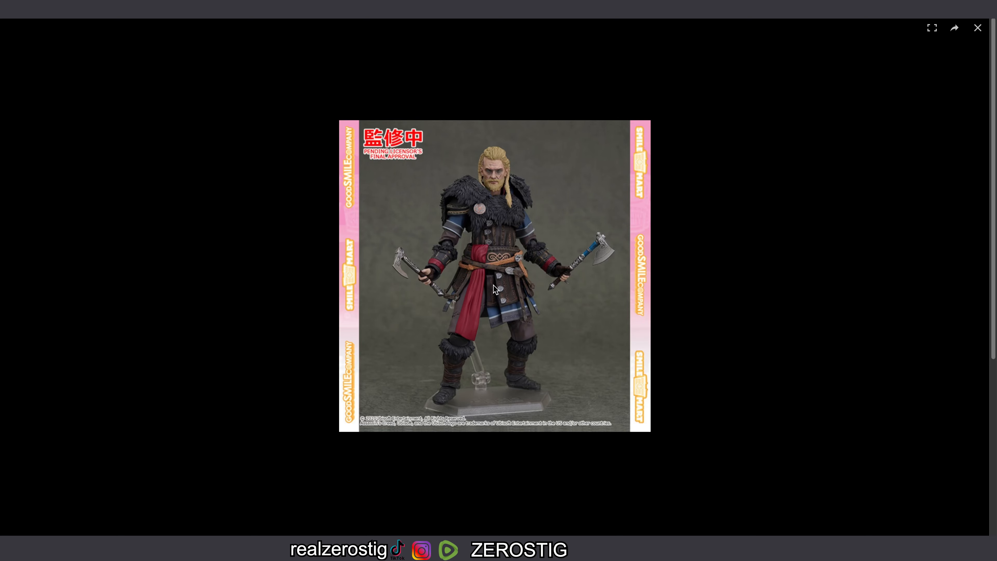
mouse_move(418, 281)
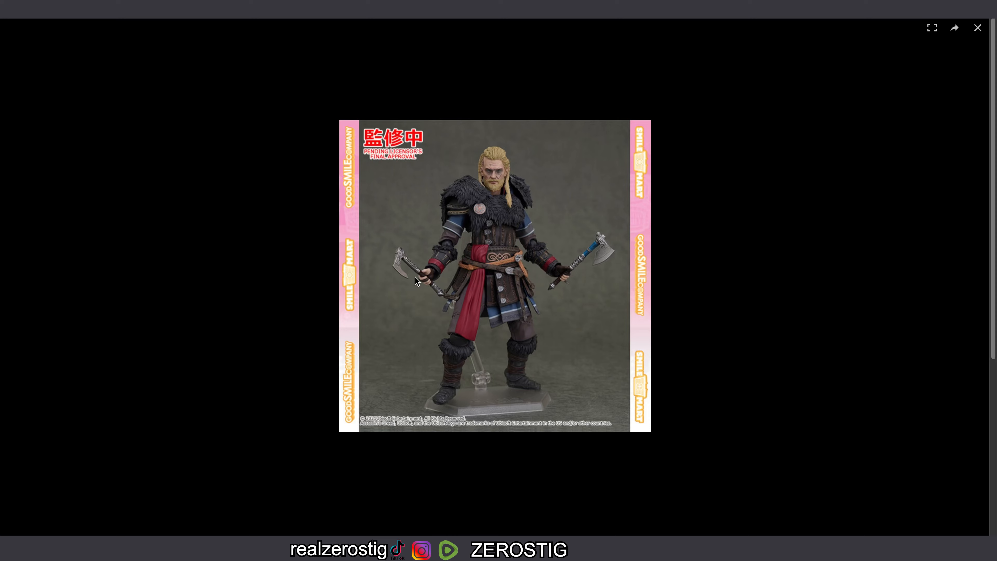
mouse_move(446, 293)
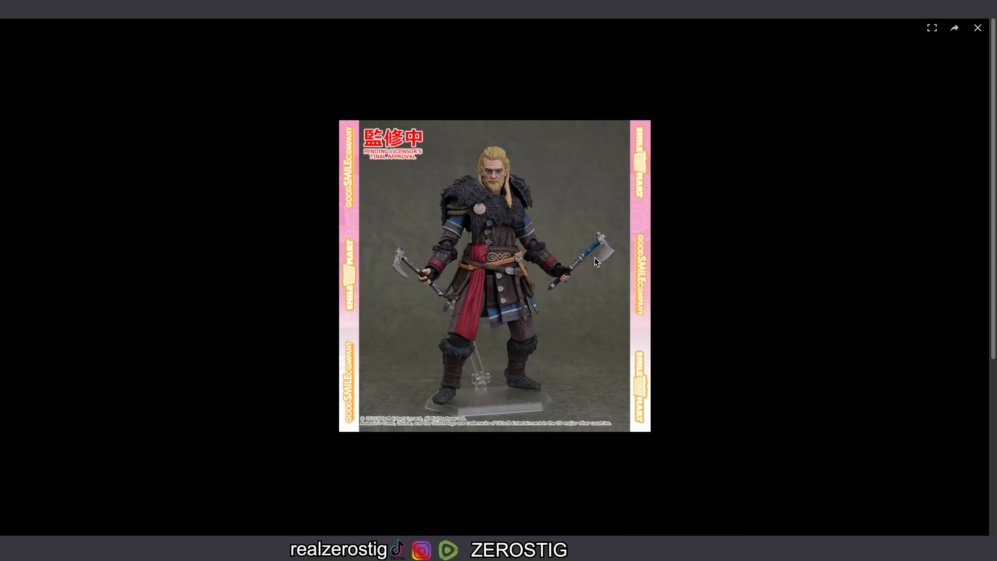
mouse_move(581, 185)
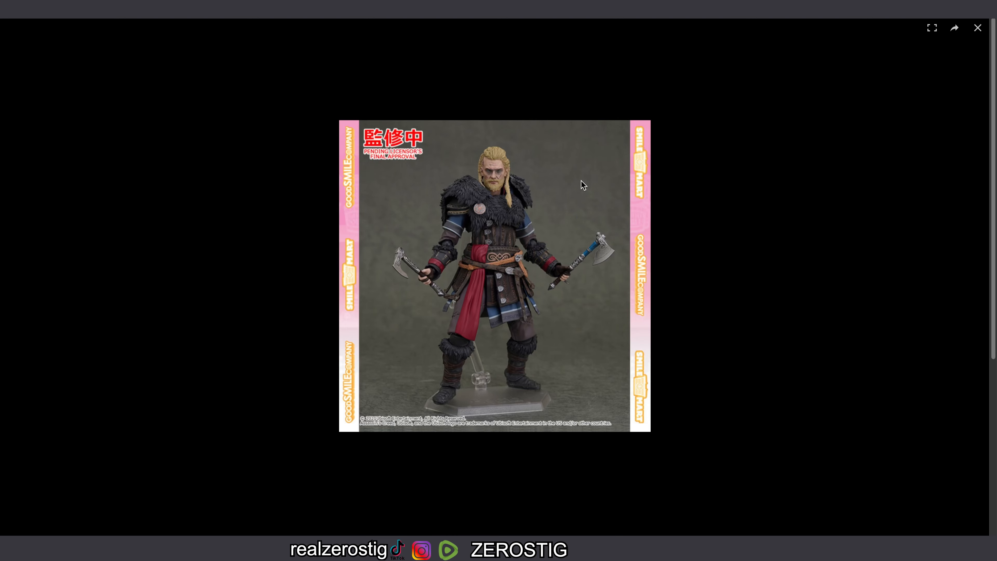
mouse_move(834, 102)
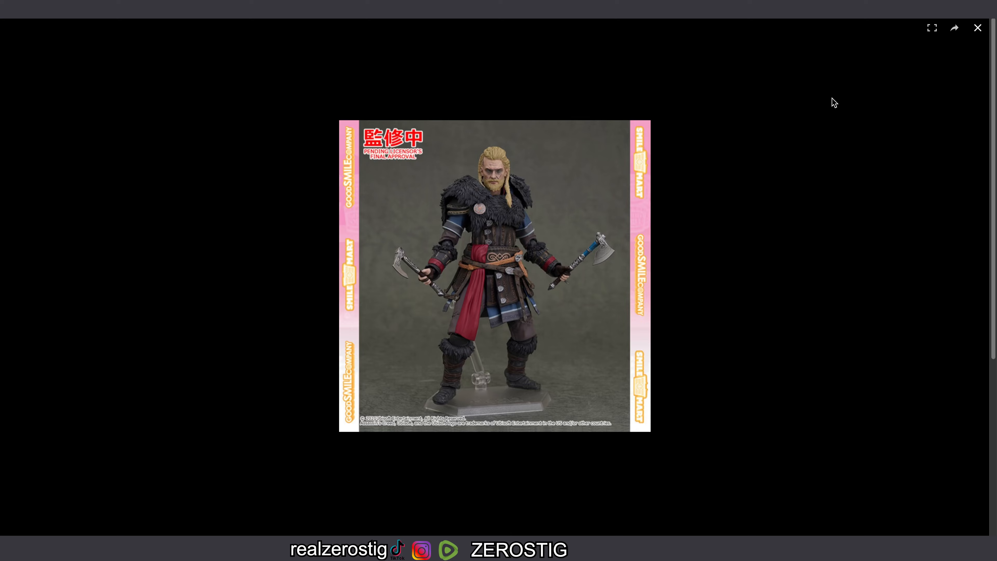
click(977, 28)
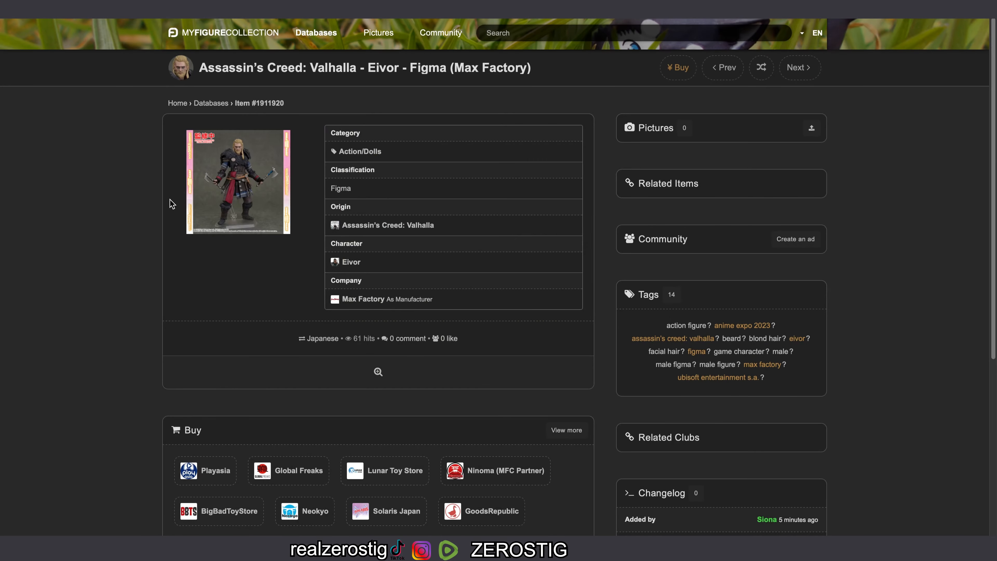
mouse_move(142, 205)
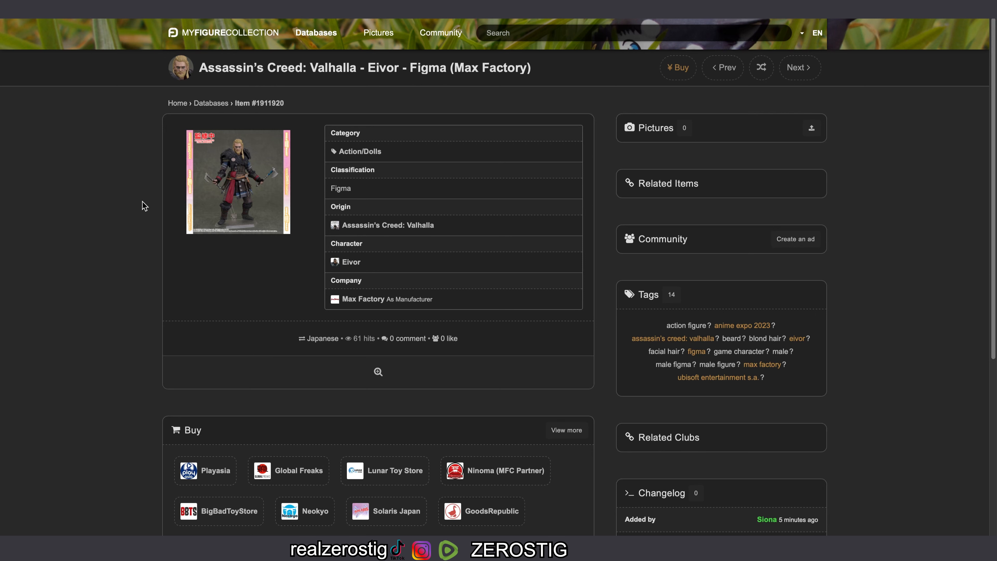
Step: Enlarge the Eivor Figma's official picture from the item thumbnail
click(237, 182)
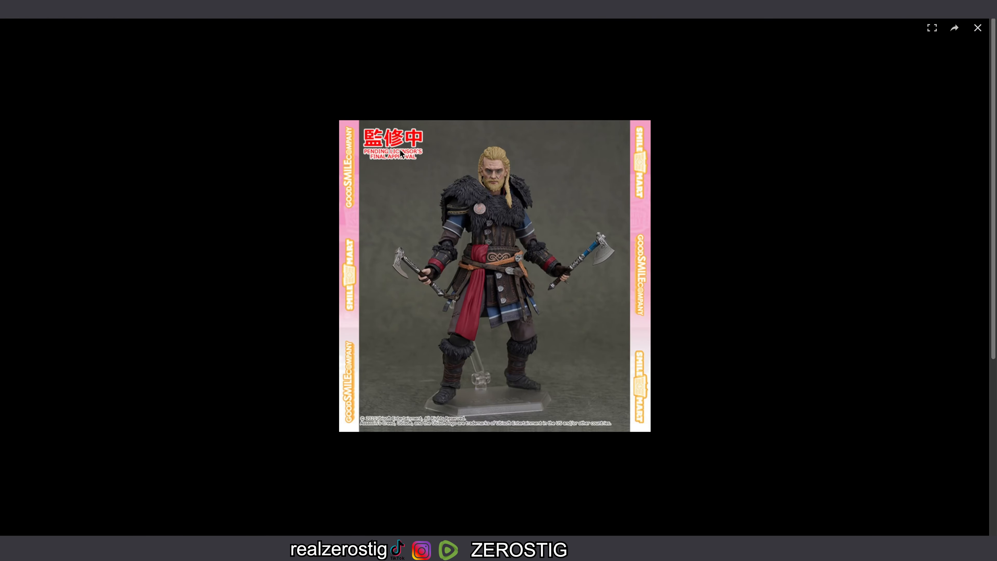
mouse_move(584, 175)
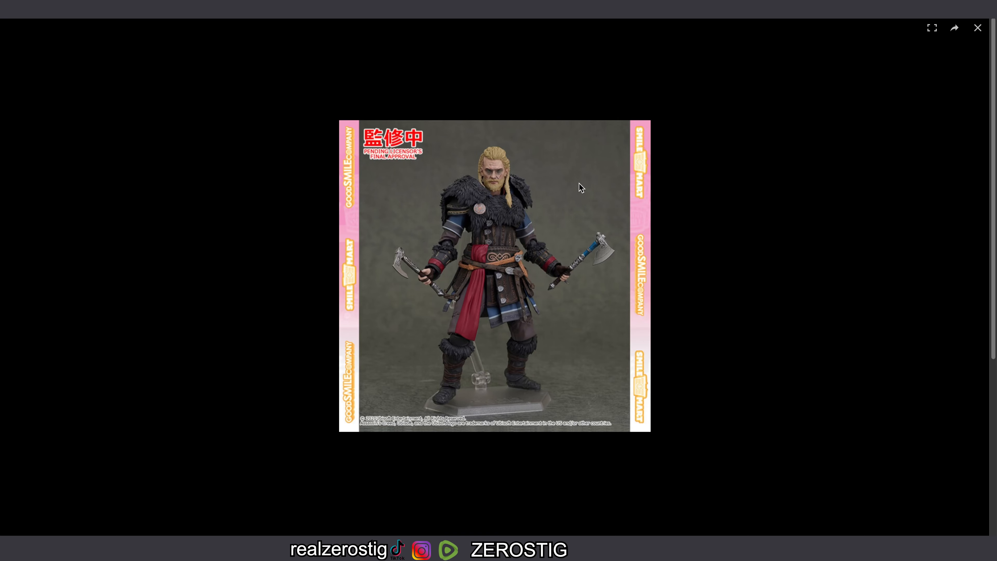
mouse_move(539, 189)
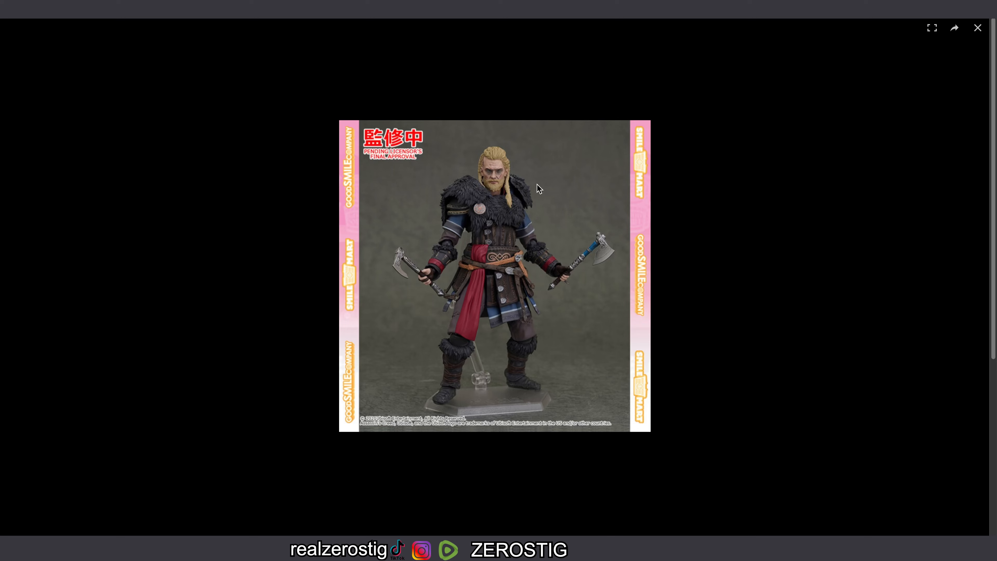
mouse_move(606, 218)
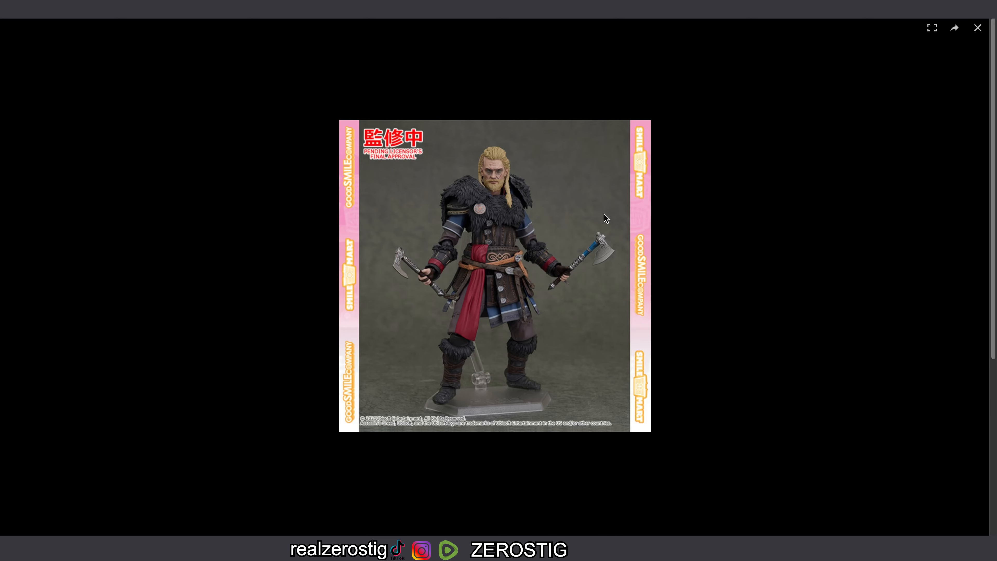
mouse_move(572, 229)
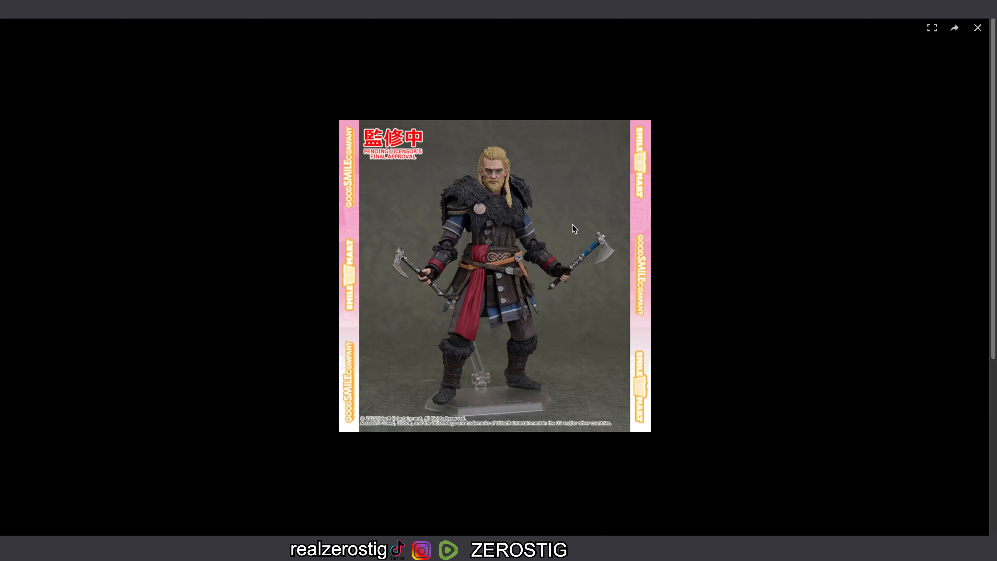
mouse_move(660, 176)
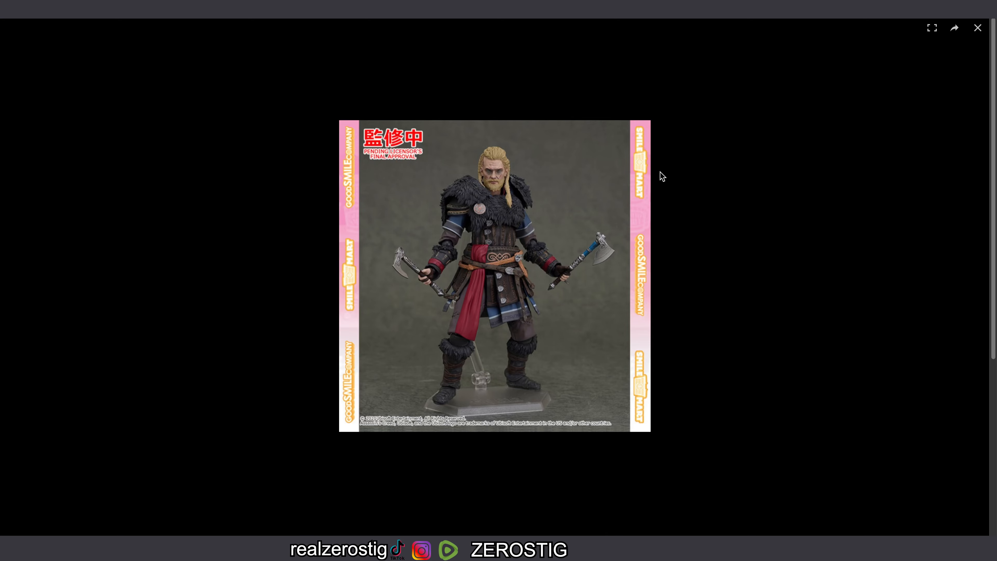
Step: Close the enlarged official image so the Eivor Figma item details show again
click(977, 28)
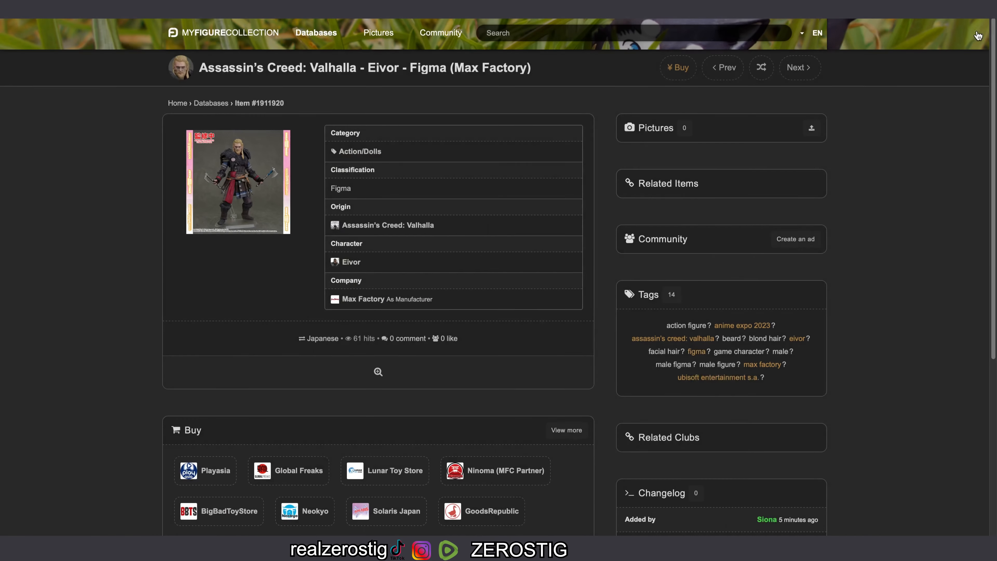
mouse_move(234, 191)
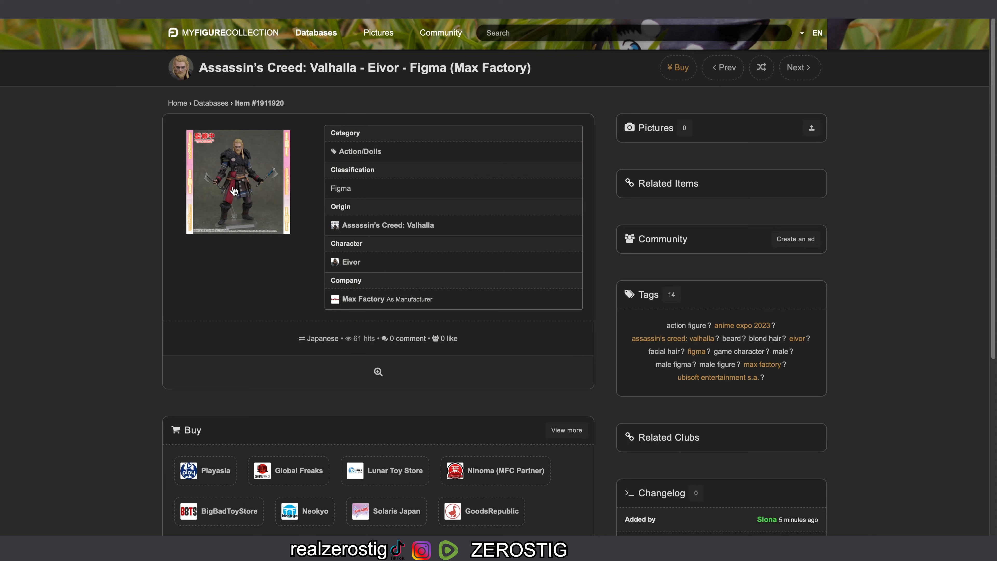
mouse_move(147, 237)
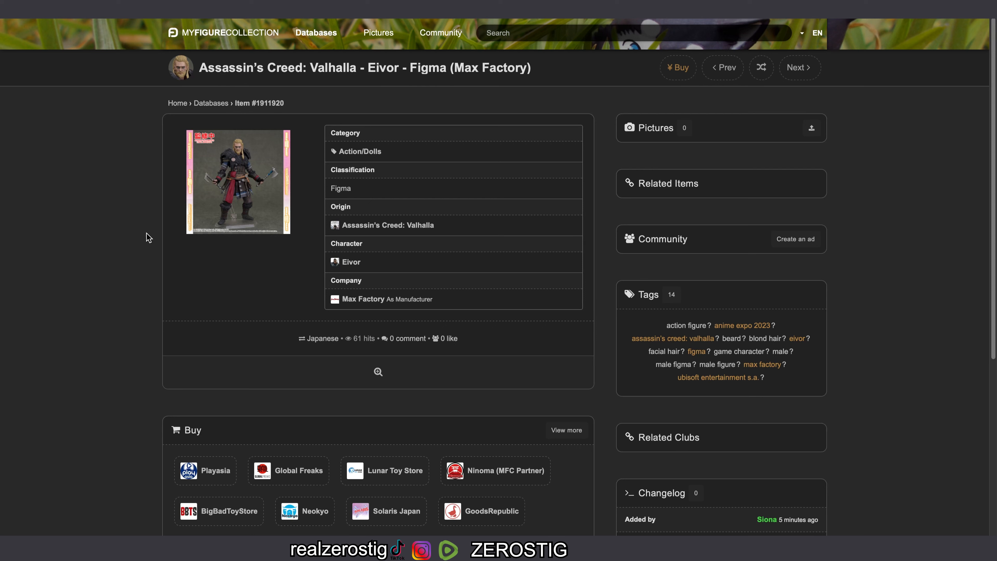
mouse_move(142, 237)
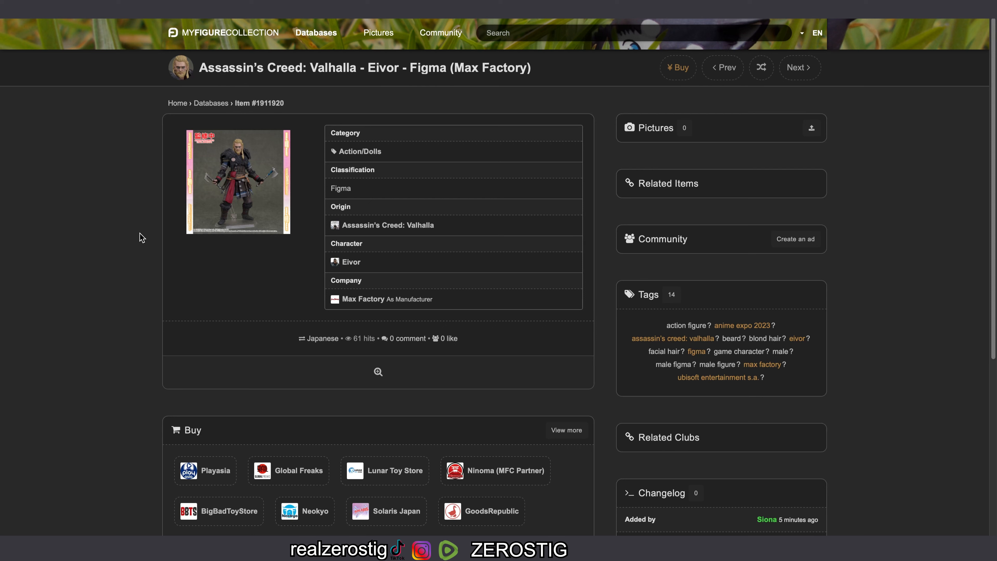
mouse_move(219, 184)
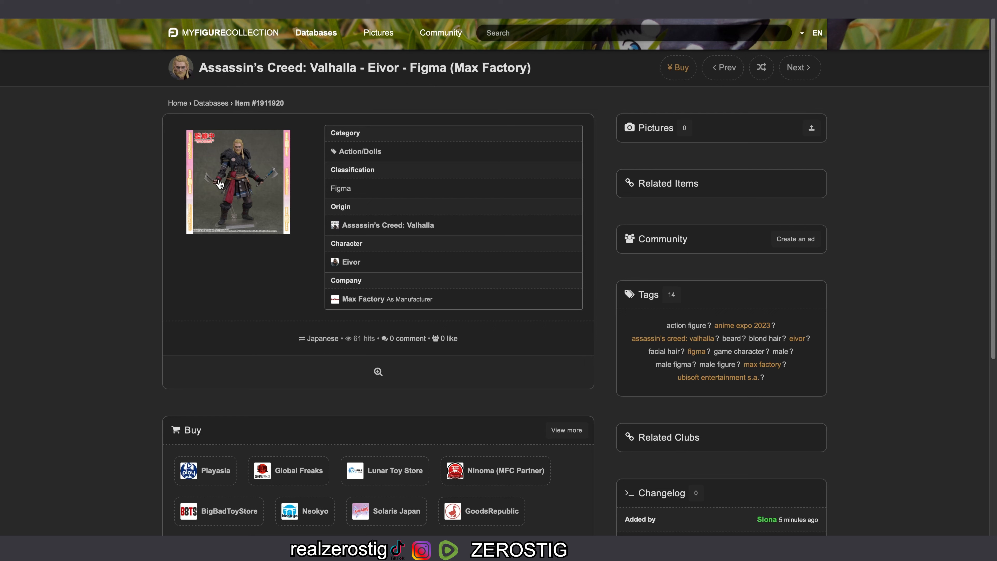
mouse_move(219, 185)
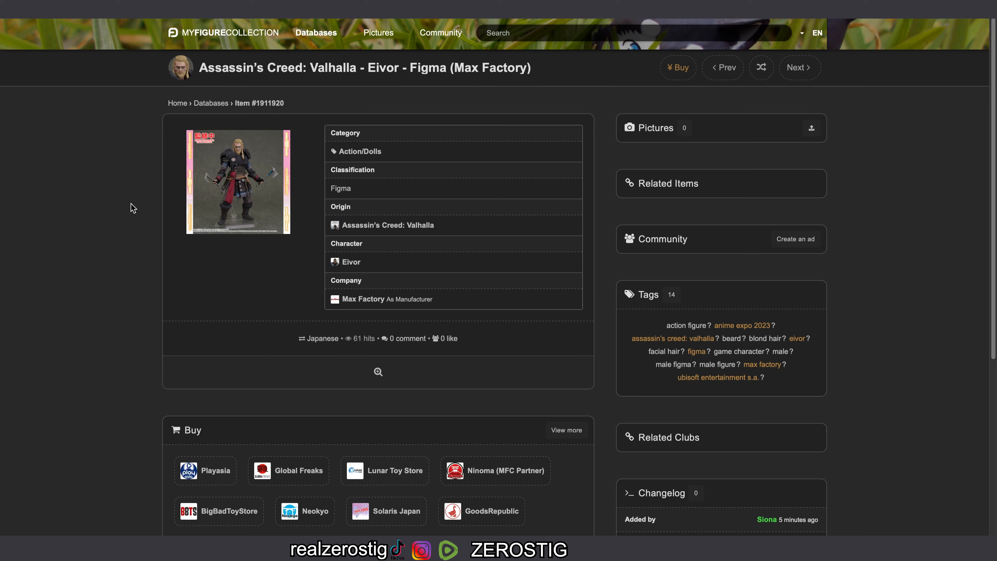
mouse_move(137, 190)
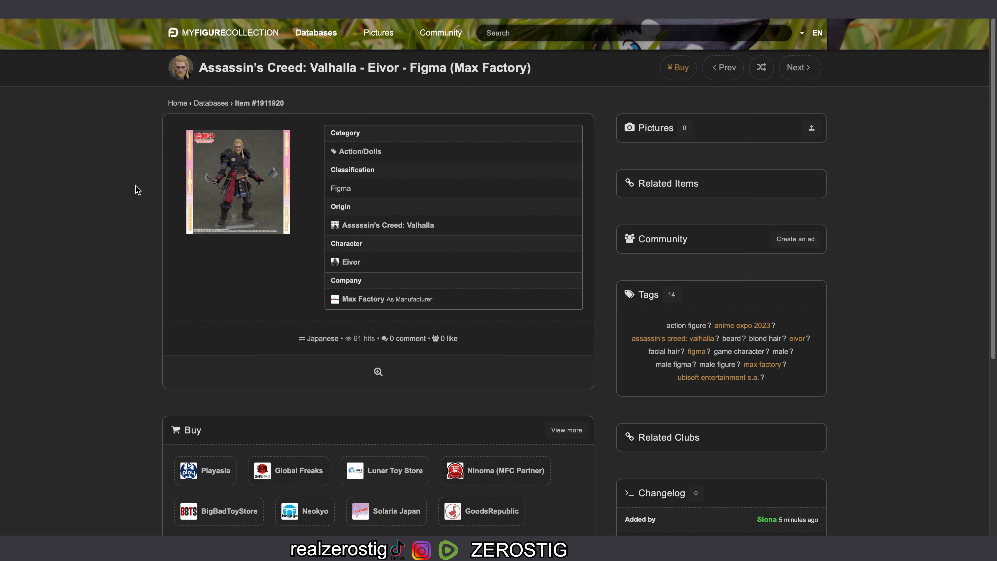